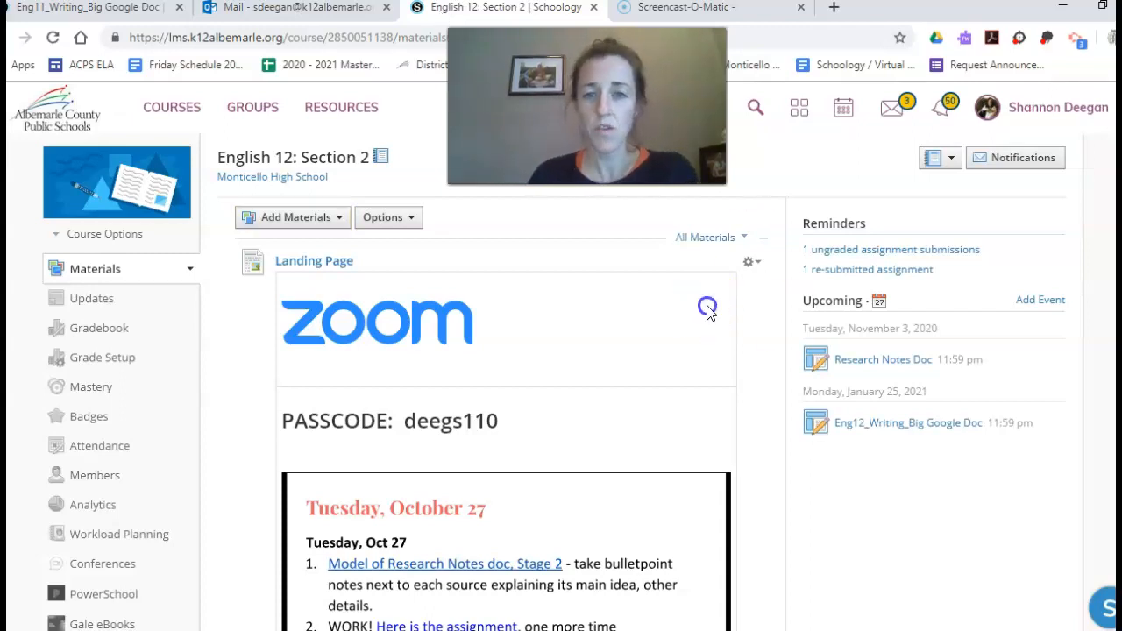
mouse_move(708, 312)
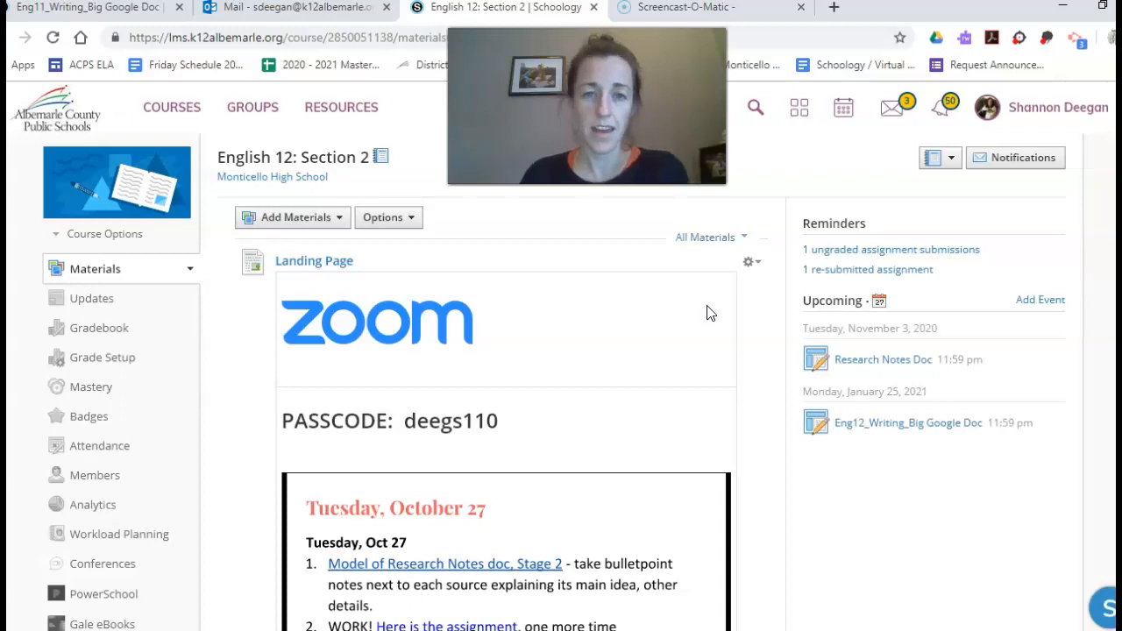
Scroll the English 12 course page down to the Tuesday, Oct 27 agenda slide
scroll(down, 3)
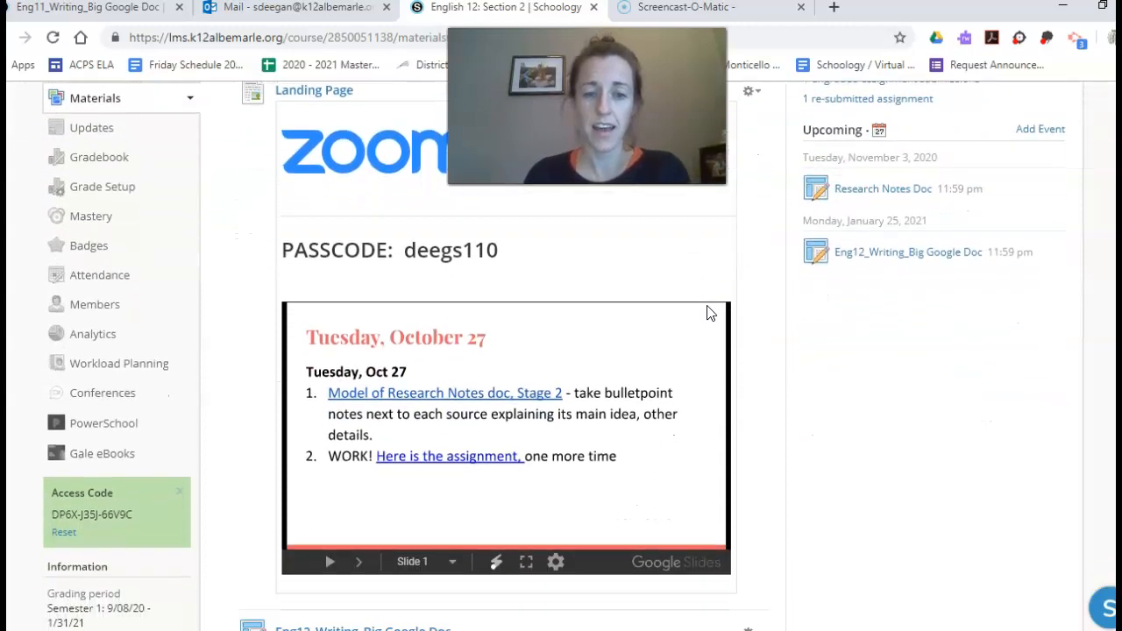
scroll(down, 3)
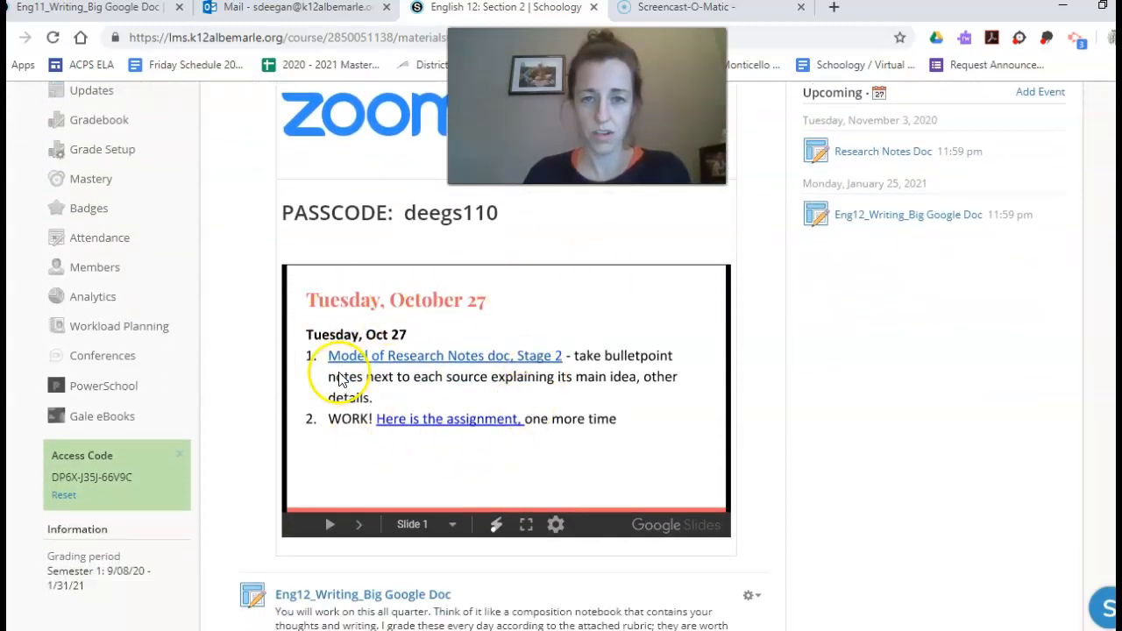
mouse_move(427, 368)
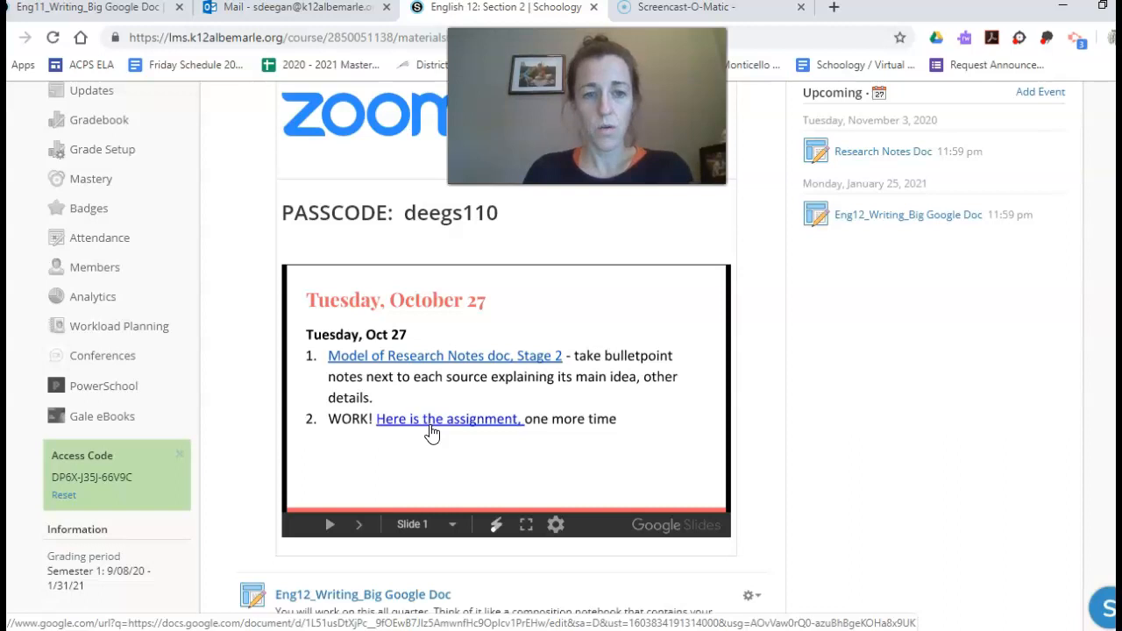
Open the Stage 2 assignment doc in a new tab, return, and advance the agenda to the Monday slide
click(449, 417)
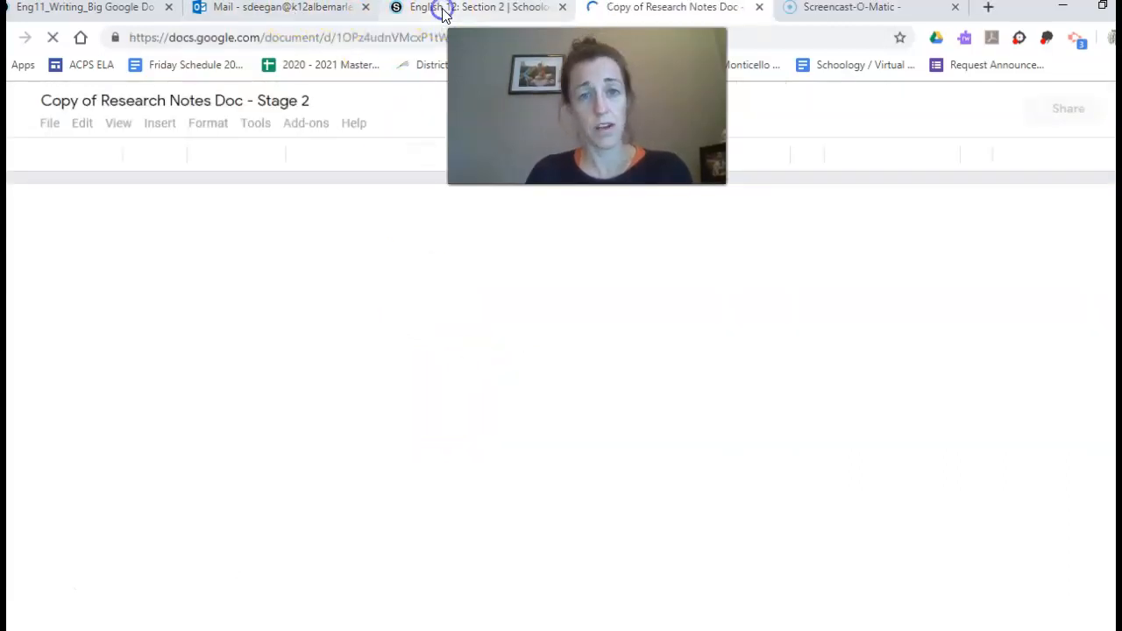
click(477, 7)
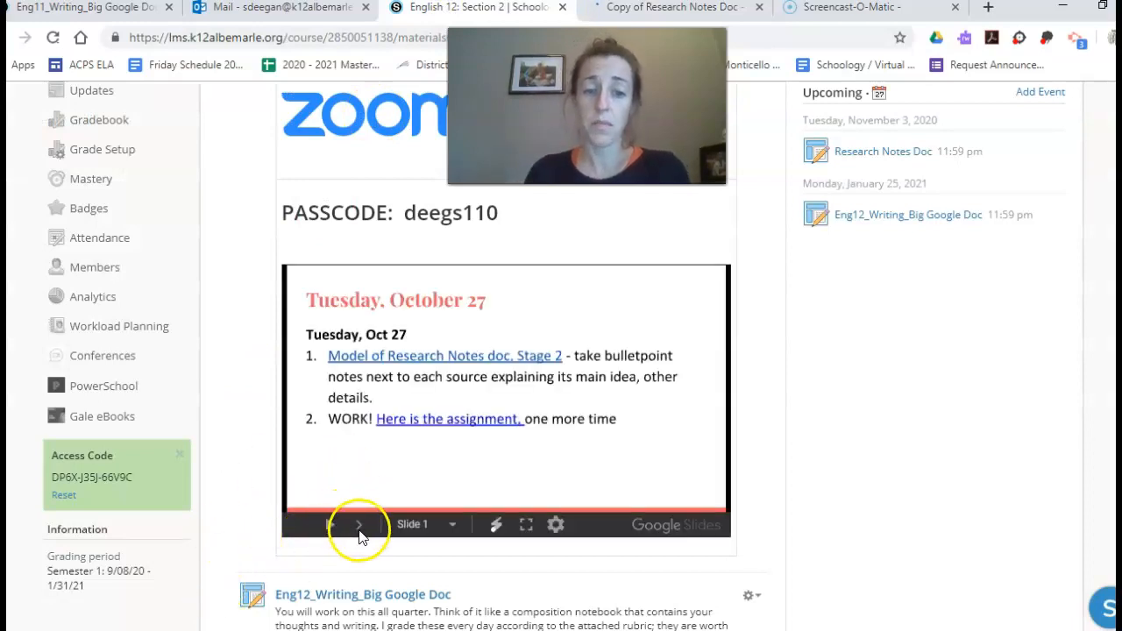
click(358, 524)
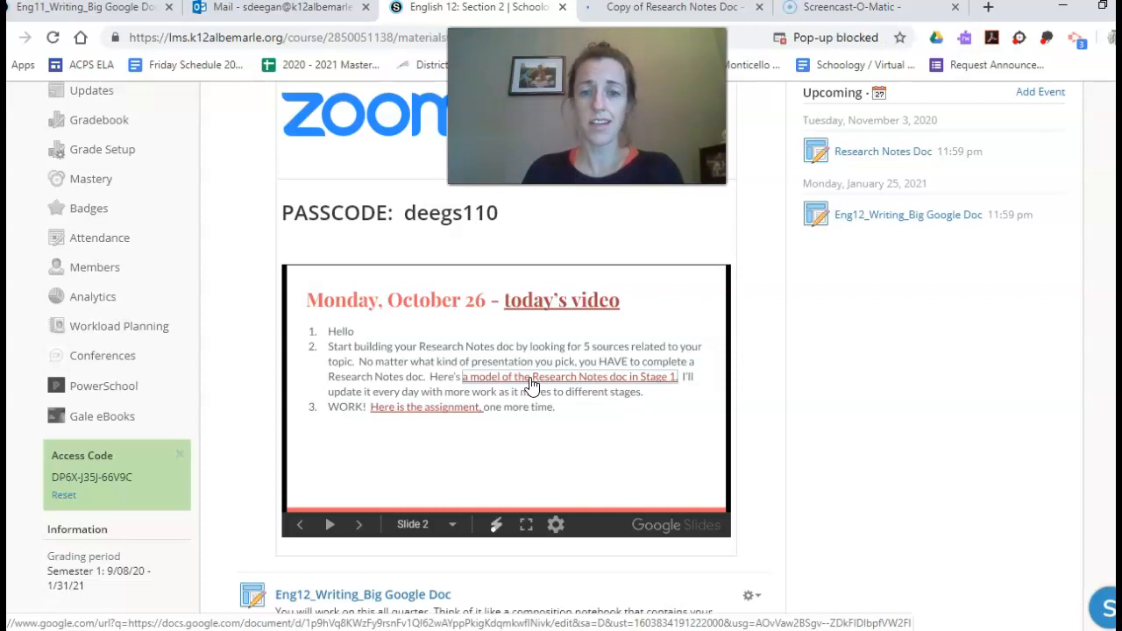
Open the Stage 1 model Research Notes doc from the slide link and view its topic and sources
click(568, 375)
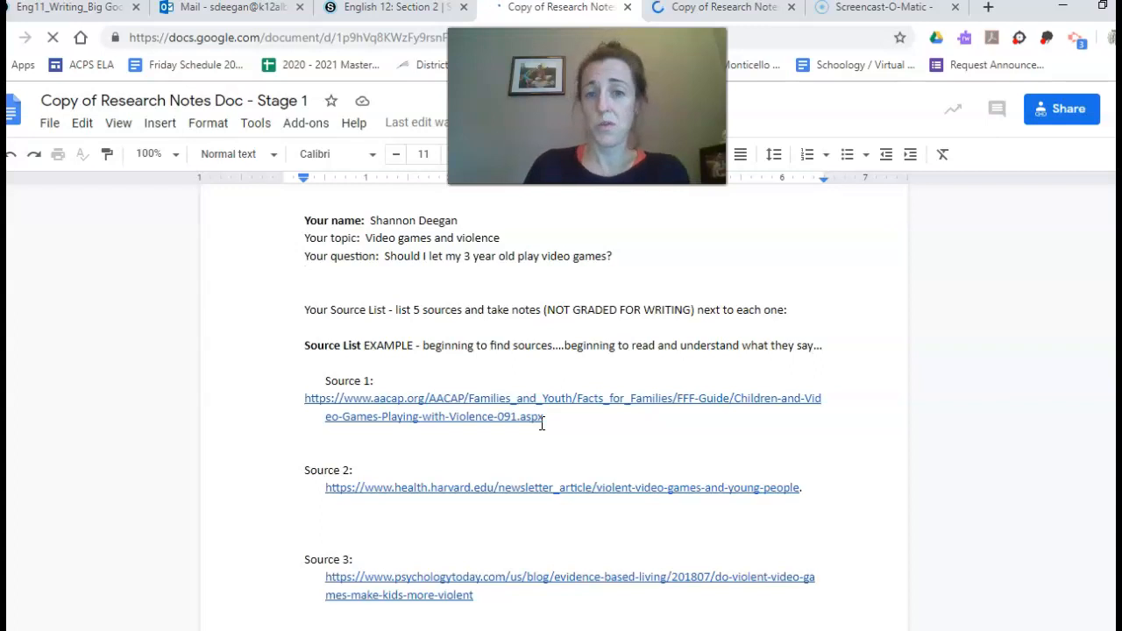
click(305, 274)
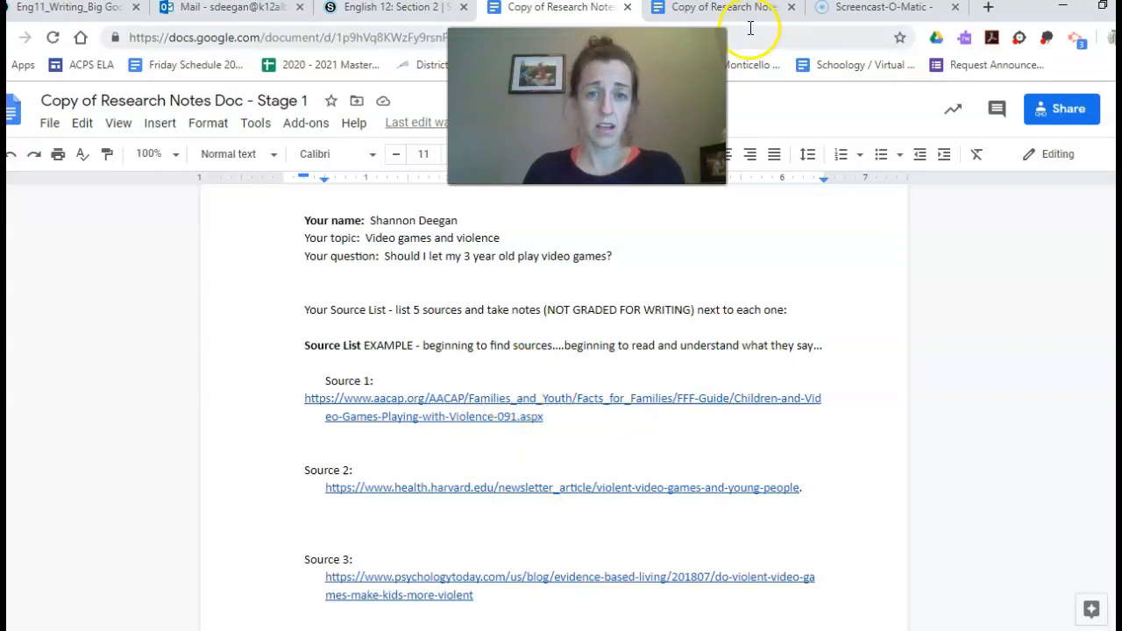
mouse_move(722, 7)
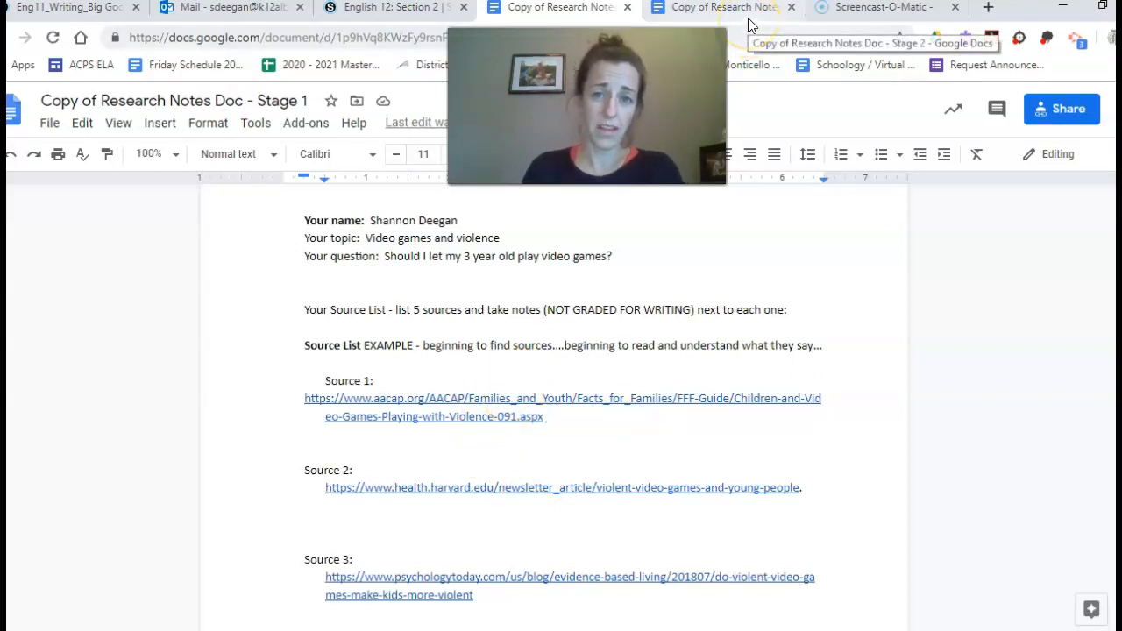
Switch to the 'Copy of Research Notes Doc - Stage 2' tab and scroll to Source 1
click(719, 7)
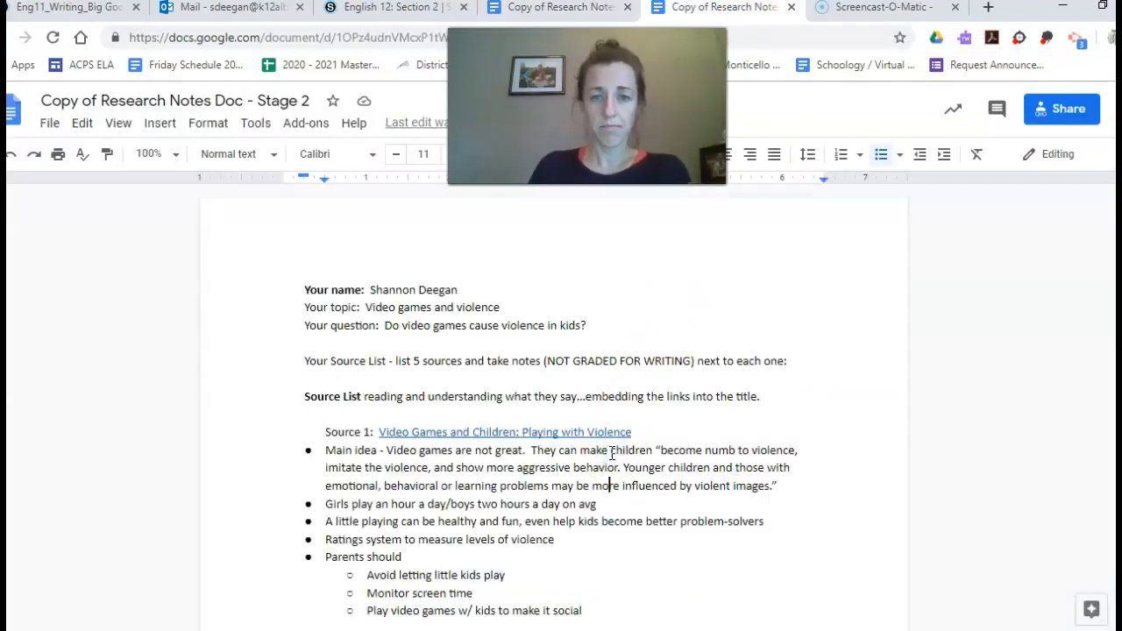
scroll(down, 3)
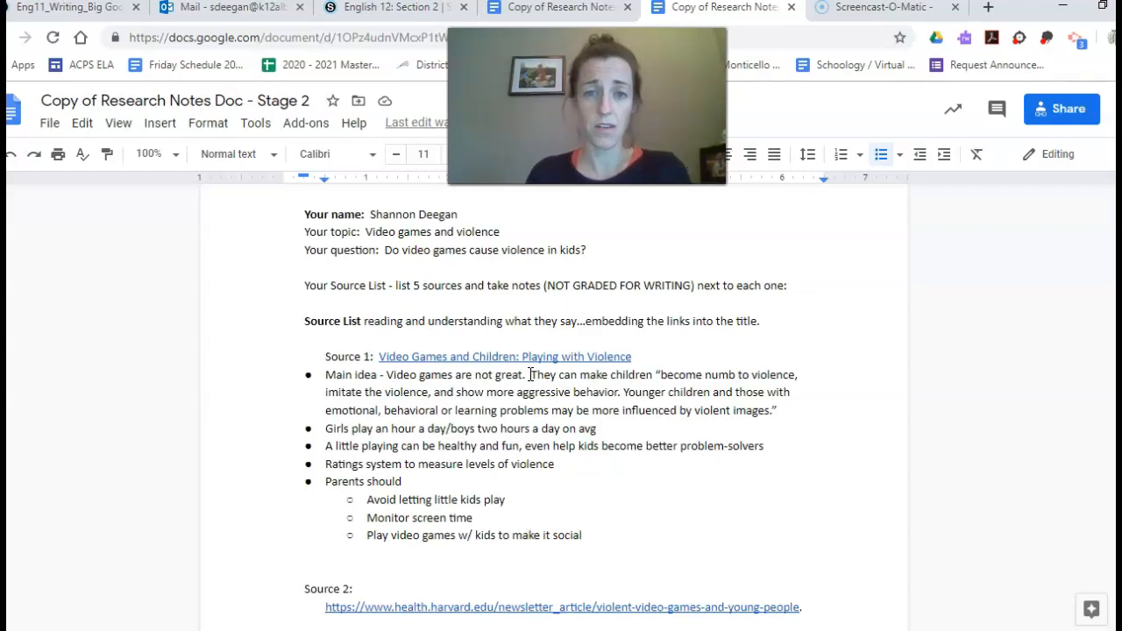
drag(529, 375, 710, 392)
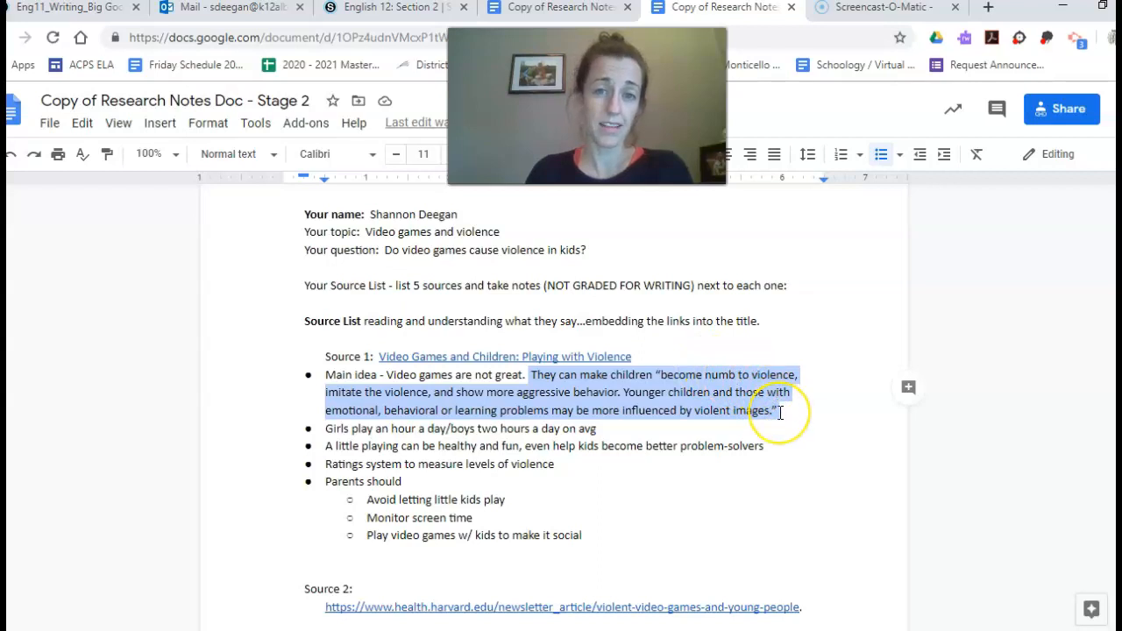
mouse_move(394, 463)
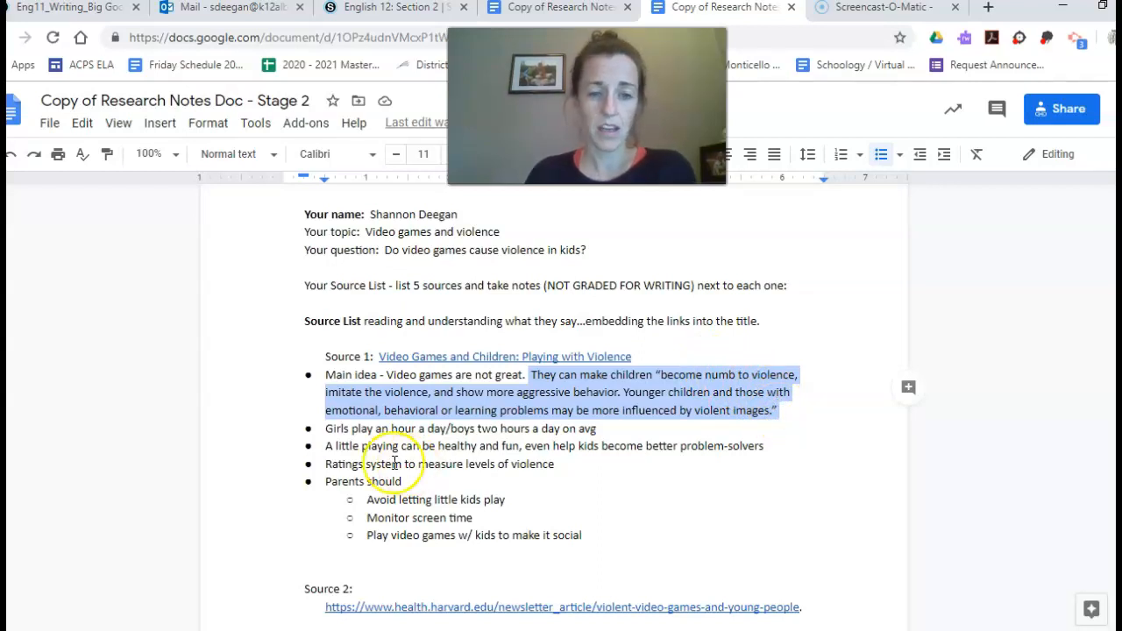
click(325, 428)
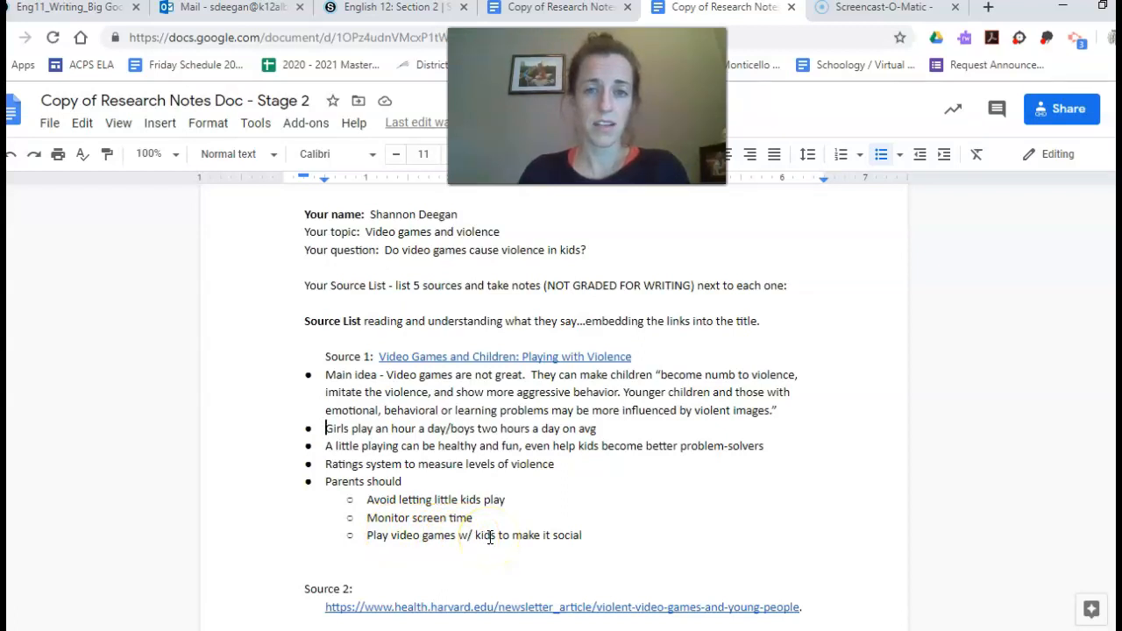
mouse_move(475, 343)
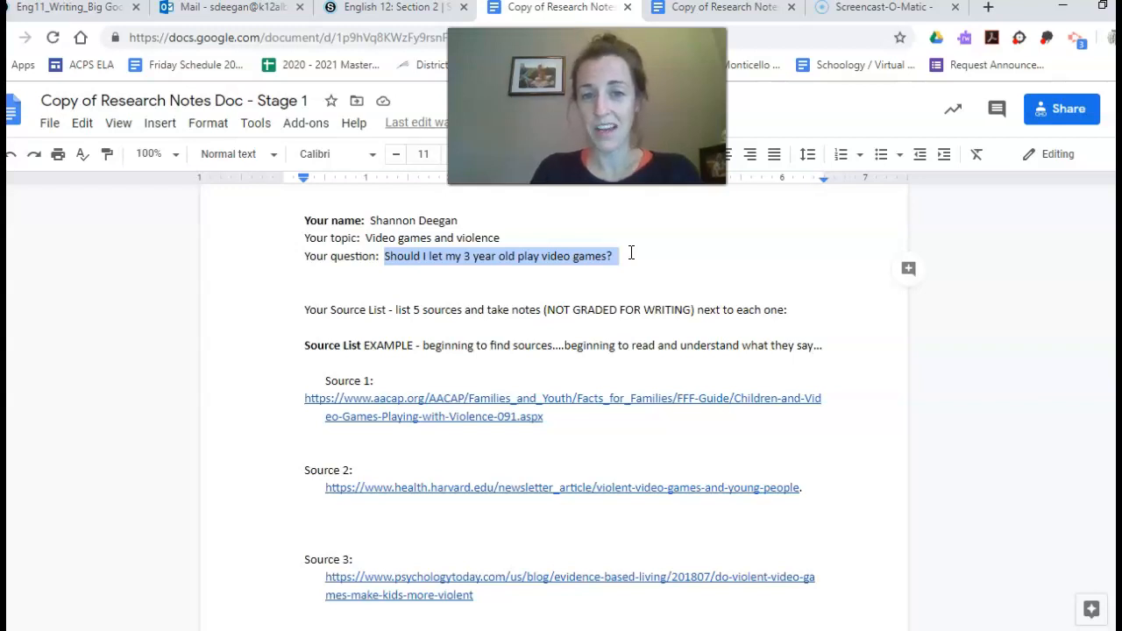
Replace the Stage 2 research question with 'Should I let my 3 year old play video games?'
click(719, 7)
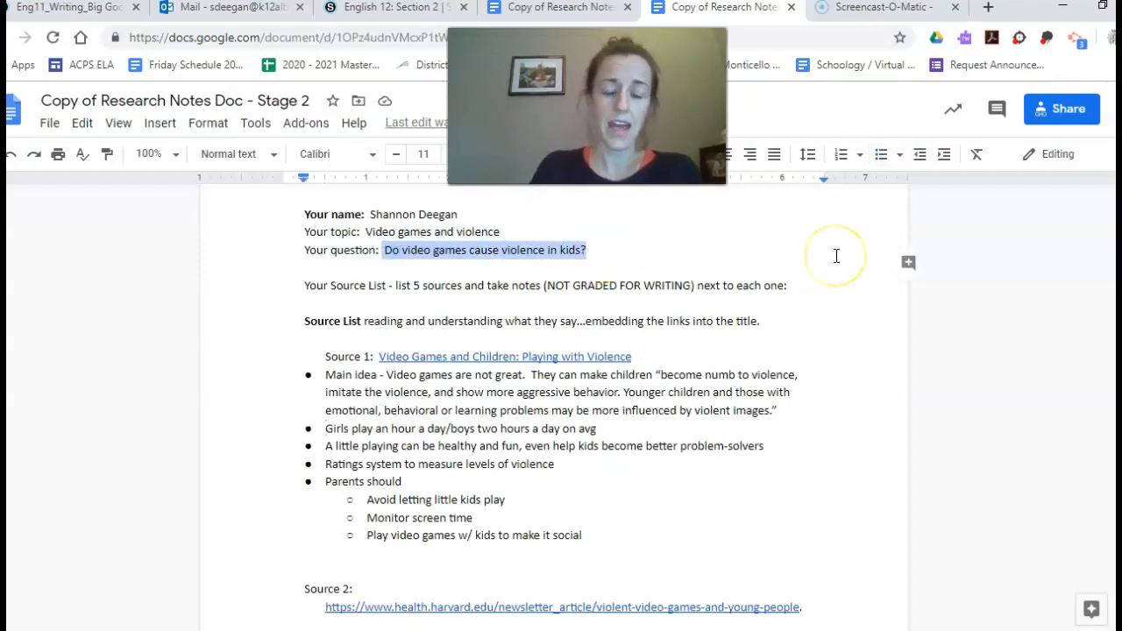
text(Should I let my 3 year old play video games?)
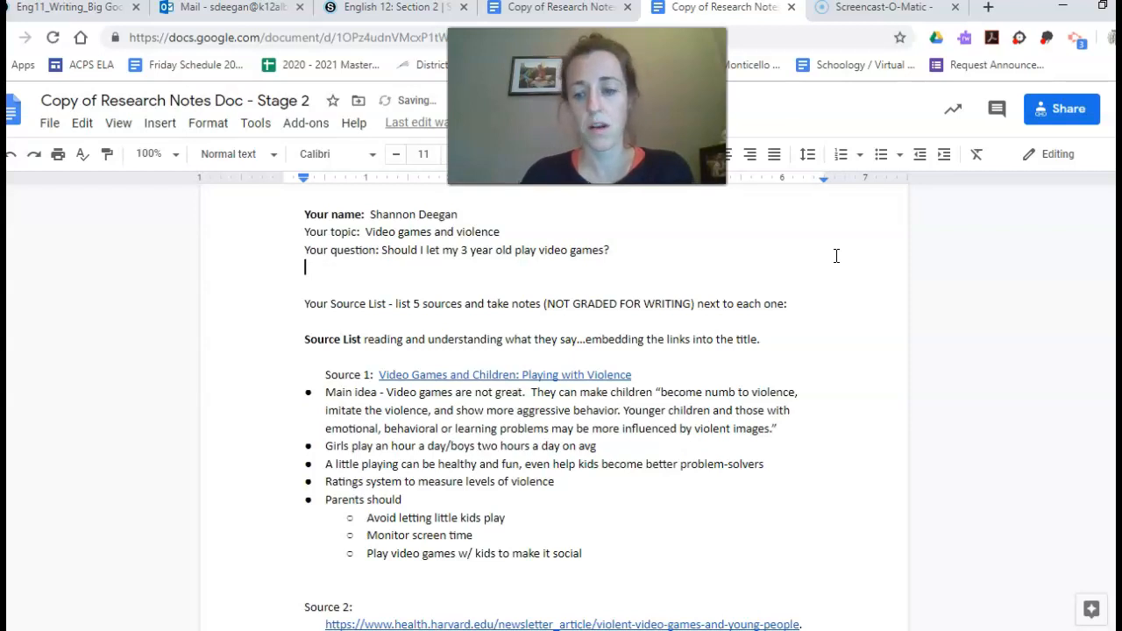